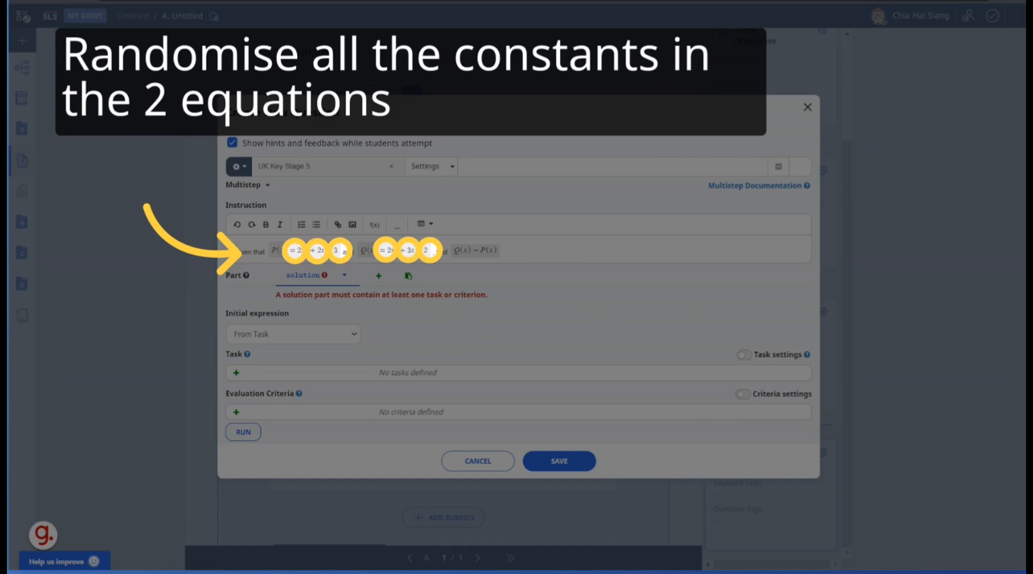
Show the gear dropdown options: Randomization, Data sources, Translations and Assets.
{"action": "left_click", "coordinate": [236, 165]}
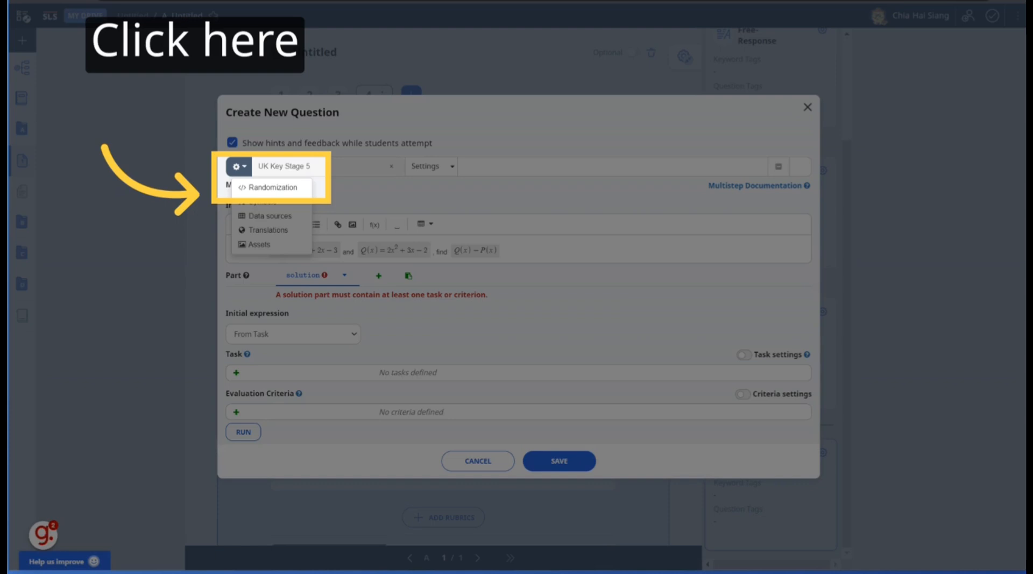
{"action": "left_click", "coordinate": [271, 187]}
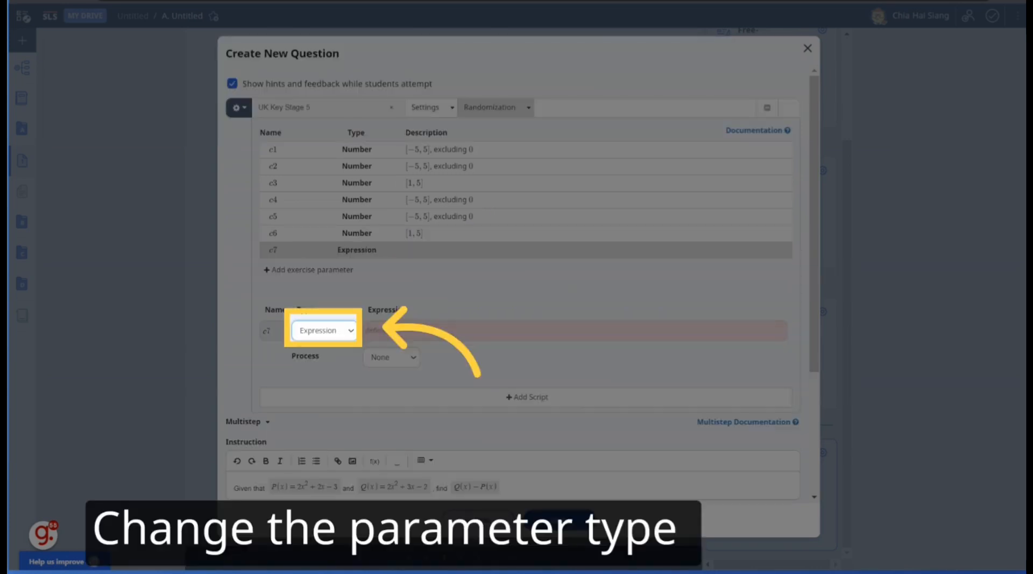
Enter (c1)x^2 + (c2)x - (c3) as c7's random Expression value.
{"action": "type", "text": "(c1)x^2 + (c2)x - (c3)"}
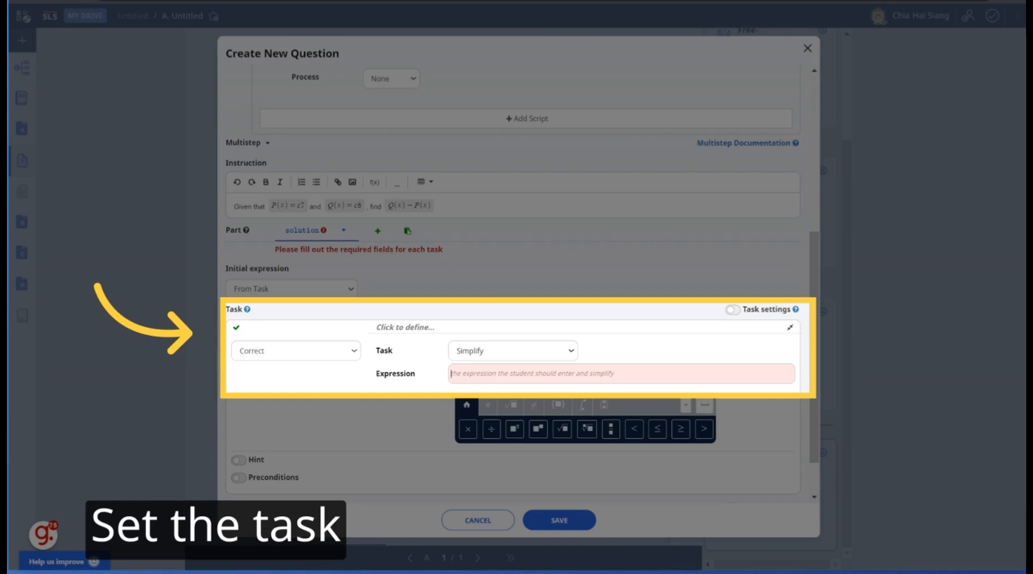
Set the Correct/Simplify task's expression to c8 - c7.
{"action": "type", "text": "c8 - c7"}
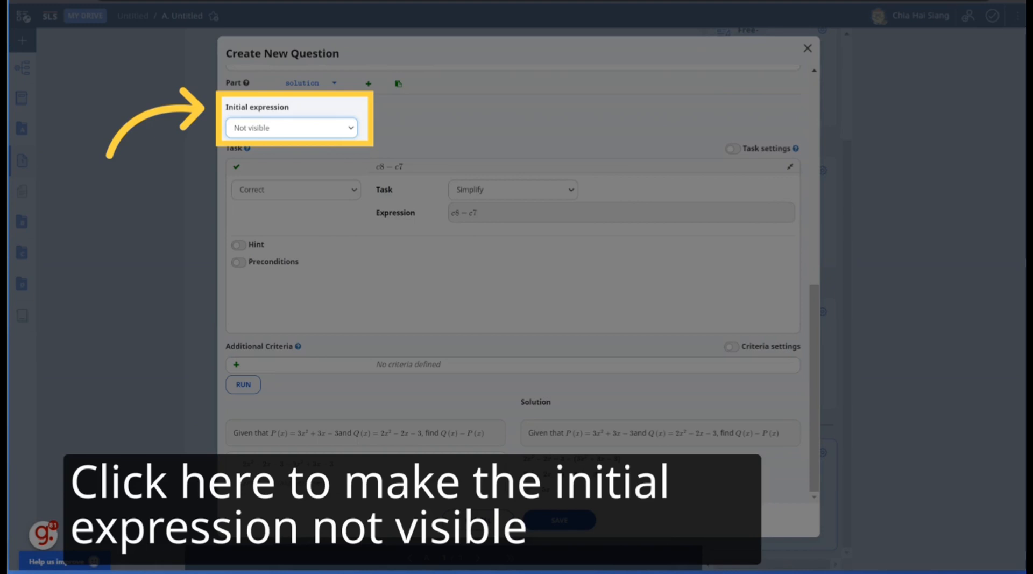
Set Initial expression to Not visible and run twice to regenerate random instances, ending at 9x² − 3.
{"action": "left_click", "coordinate": [242, 384]}
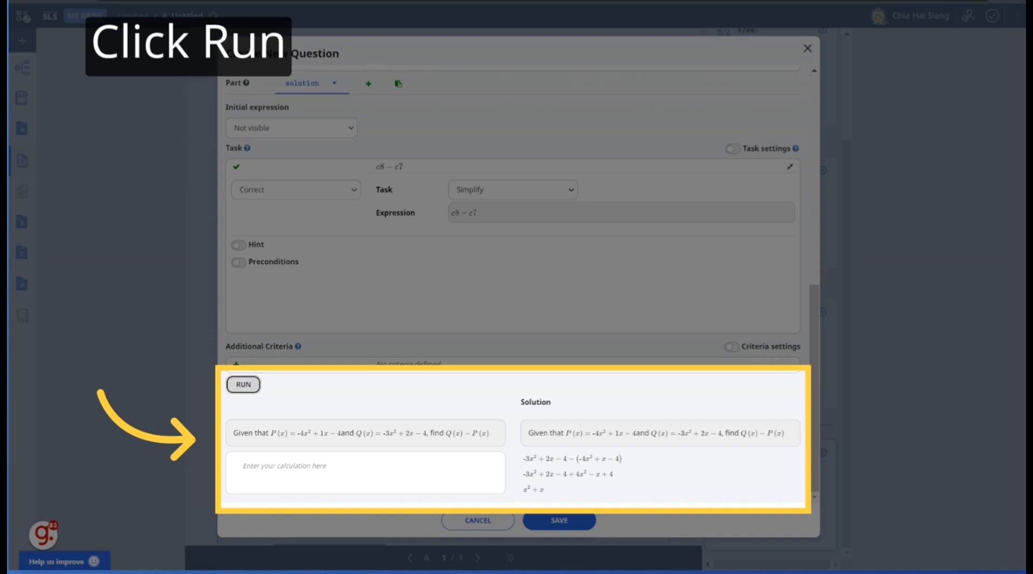
{"action": "left_click", "coordinate": [243, 384]}
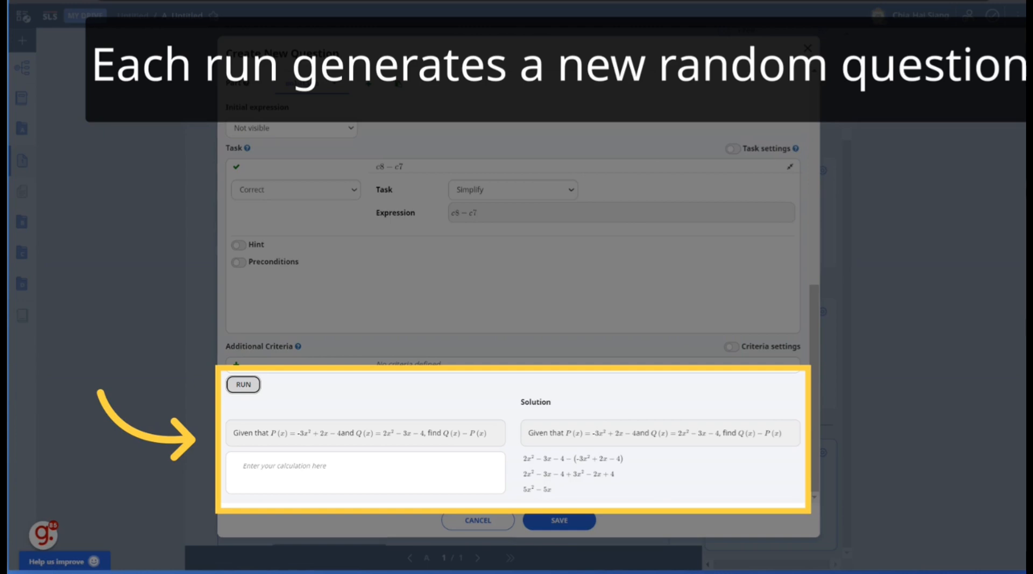
{"action": "left_click", "coordinate": [242, 385]}
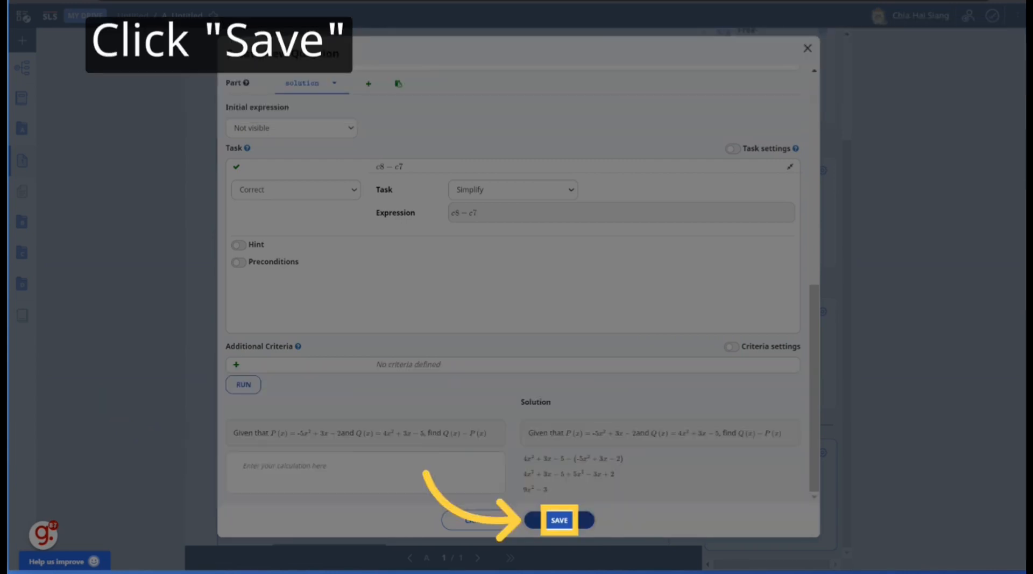
Save the randomised question into the SLS page.
{"action": "left_click", "coordinate": [560, 520]}
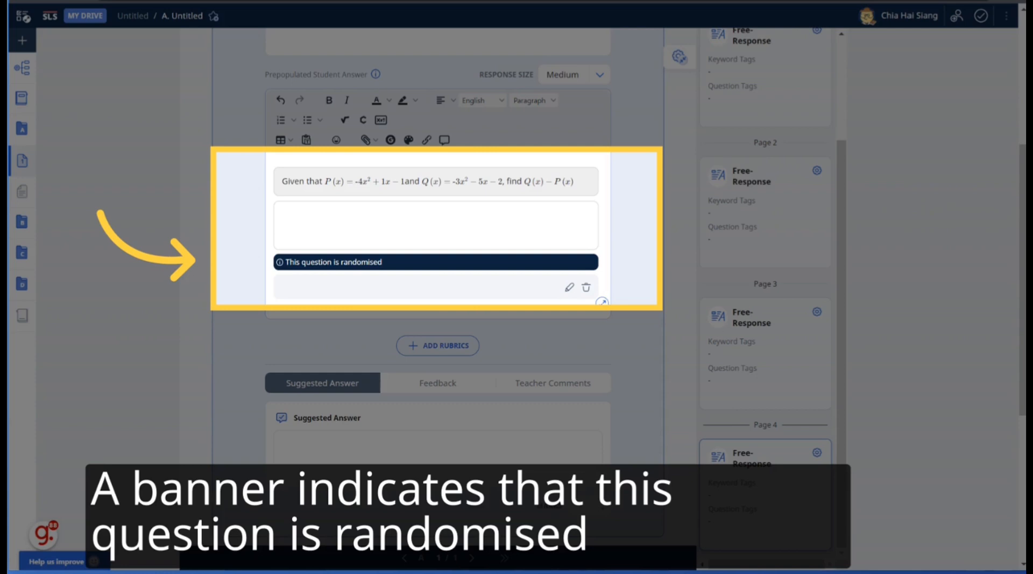